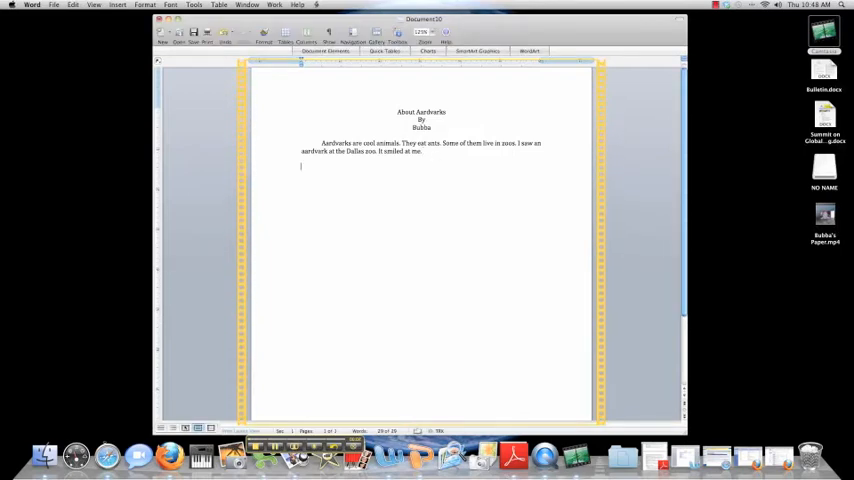
- Add outline lines Introduction, Point One, Point Two, Point Three and Conclusion below the aardvark paragraph
{"action": "left_click_drag", "start_coordinate": [320, 143], "coordinate": [399, 143]}
{"action": "type", "text": "Introduction"}
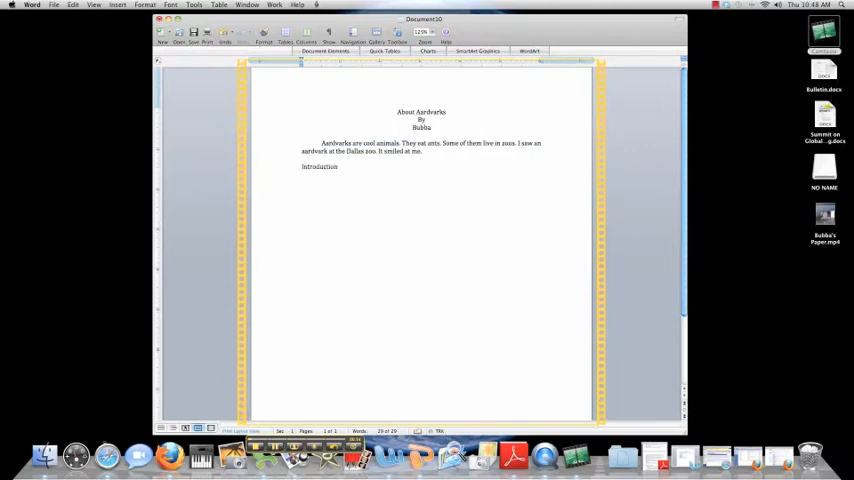
{"action": "type", "text": "Point One"}
{"action": "type", "text": "Point Three"}
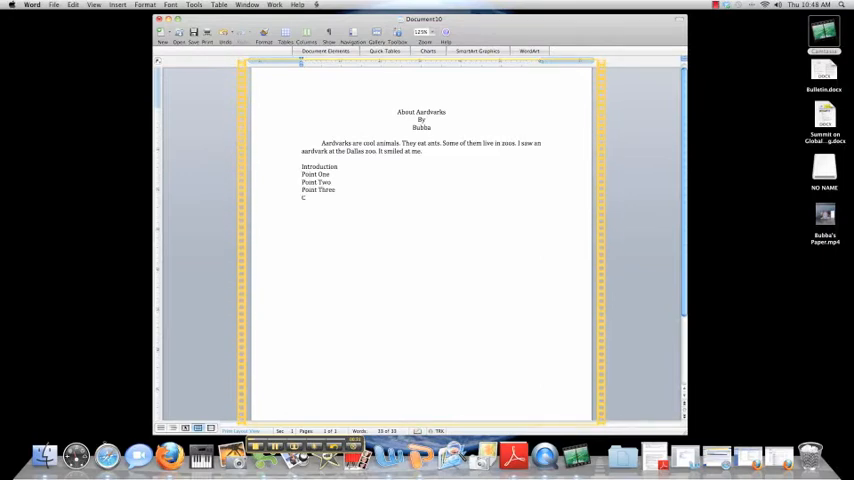
{"action": "type", "text": "onclusion"}
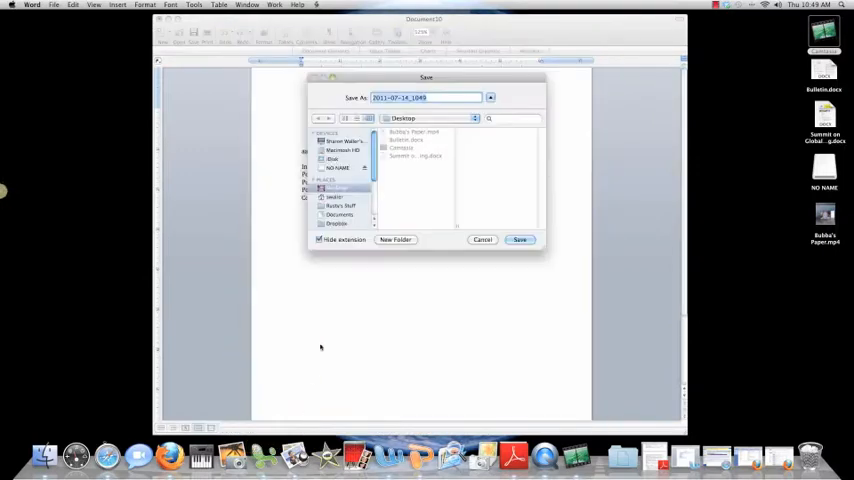
- Save the annotated paper to the Desktop as 'Bubba'
{"action": "type", "text": "Bubba"}
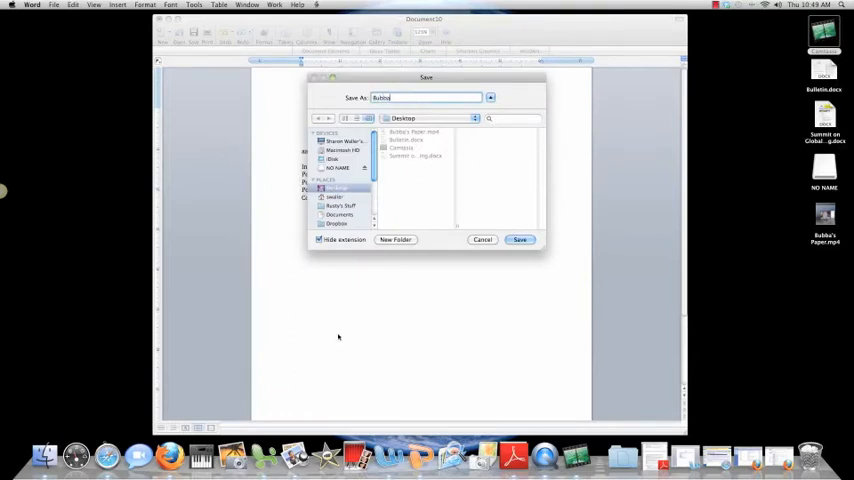
{"action": "left_click", "coordinate": [519, 239]}
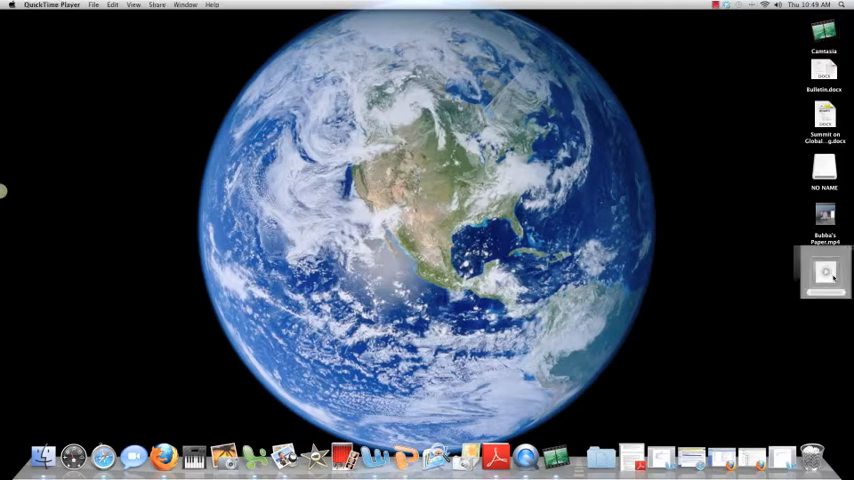
- Open the Bubba.mp4 review movie in QuickTime and choose Share > YouTube publishing
{"action": "double_click", "coordinate": [824, 213]}
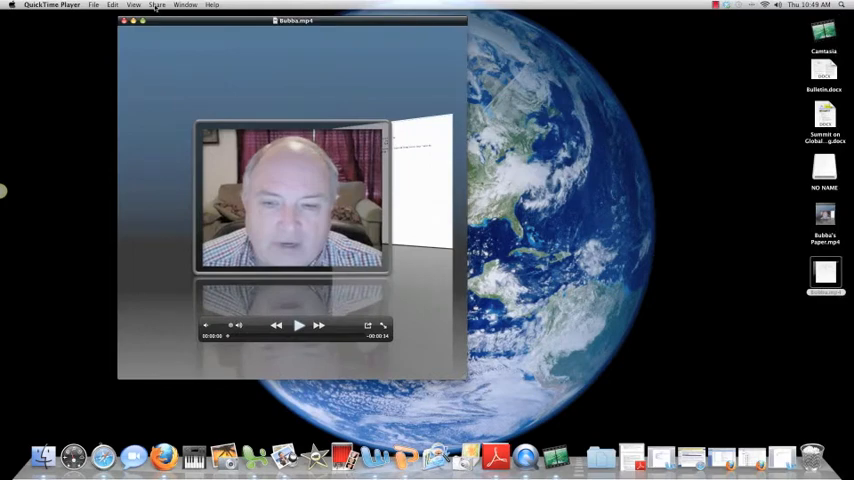
{"action": "left_click", "coordinate": [157, 5]}
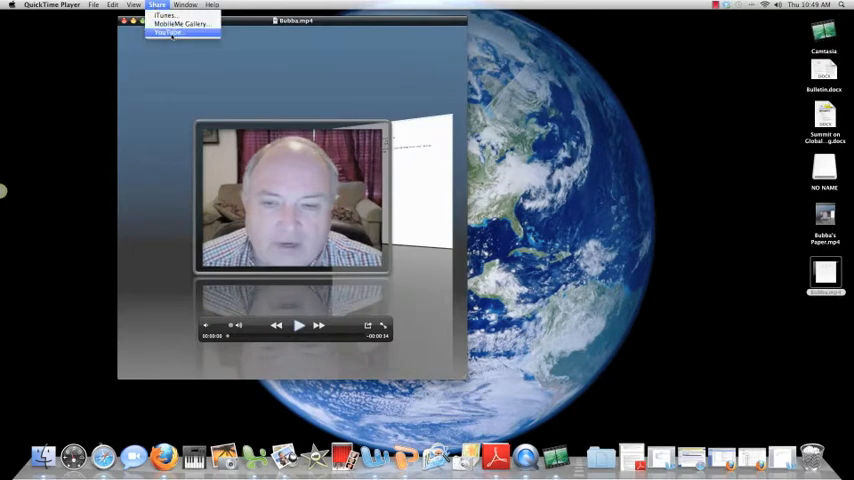
{"action": "left_click", "coordinate": [167, 32]}
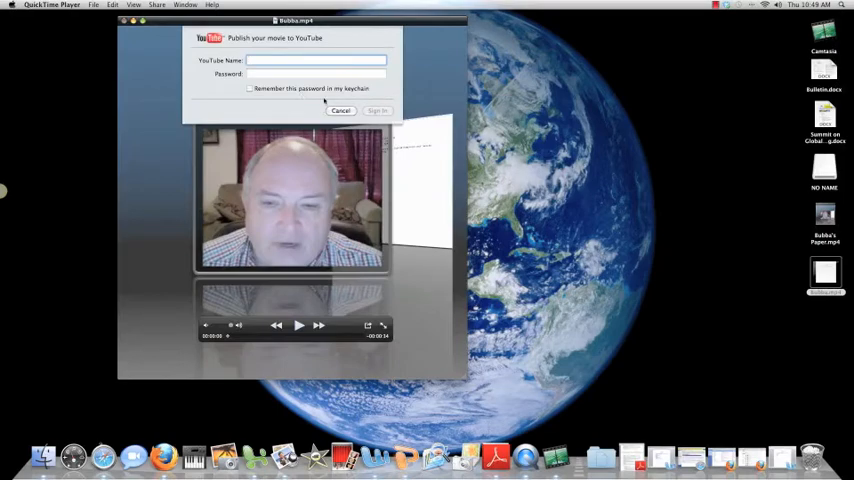
- Begin entering the YouTube account name, then cancel the publish dialog
{"action": "left_click", "coordinate": [317, 60]}
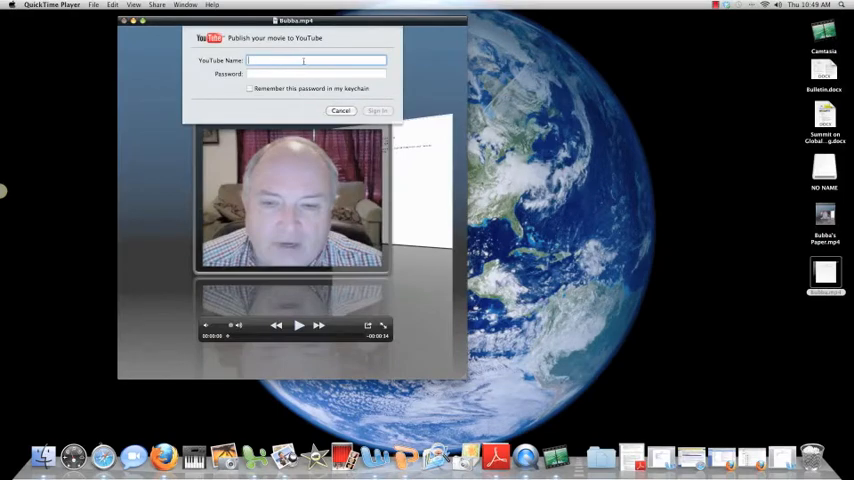
{"action": "left_click", "coordinate": [341, 110]}
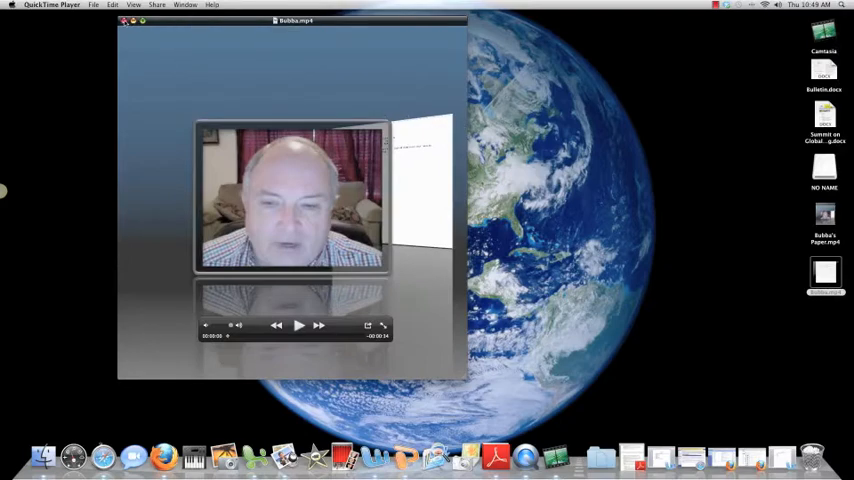
{"action": "left_click", "coordinate": [133, 20]}
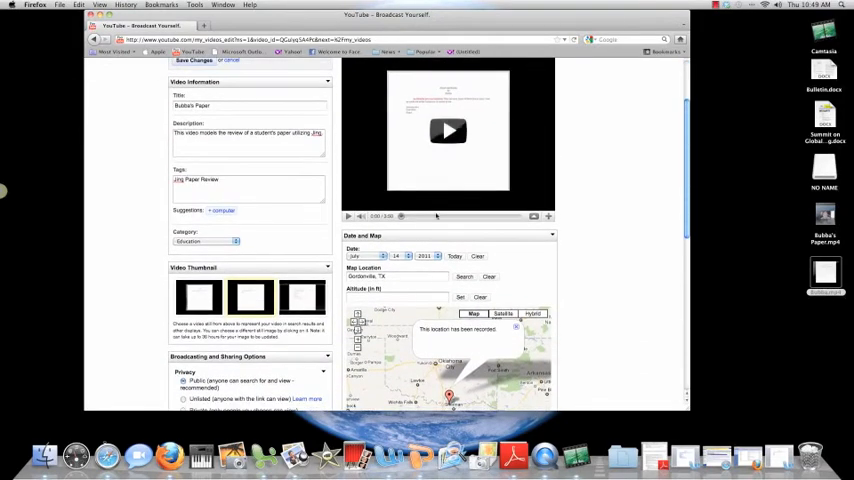
{"action": "scroll", "scroll_direction": "down", "scroll_amount": 3}
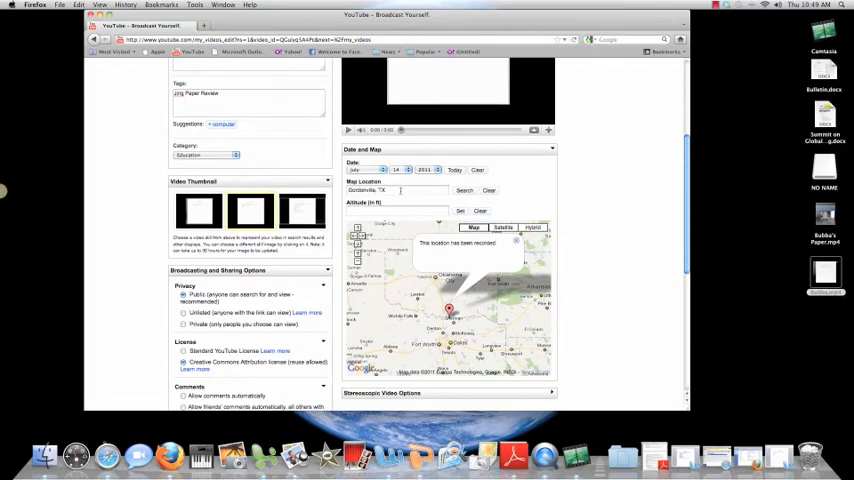
{"action": "scroll", "scroll_direction": "down", "scroll_amount": 3}
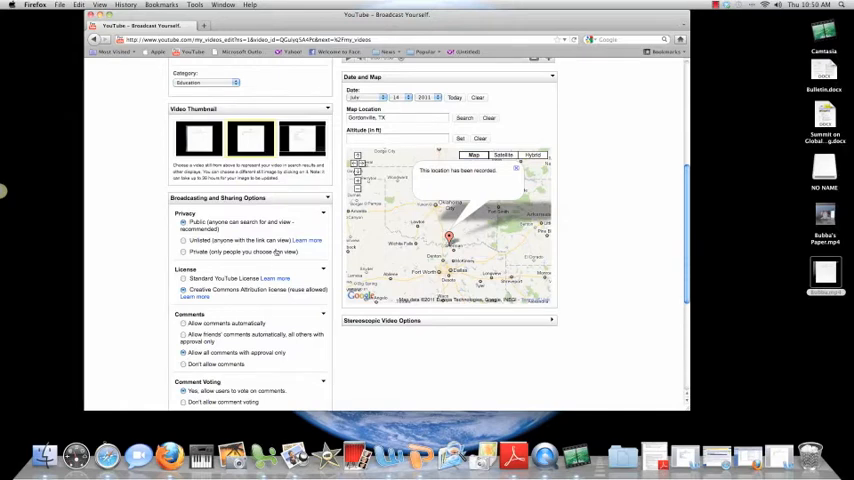
{"action": "scroll", "scroll_direction": "down", "scroll_amount": 3}
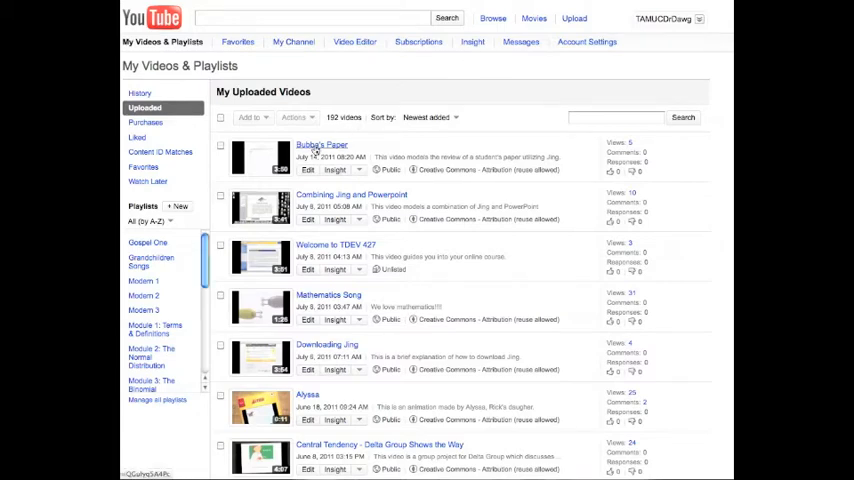
- Open the Bubba's Paper watch page from My Uploaded Videos
{"action": "left_click", "coordinate": [321, 145]}
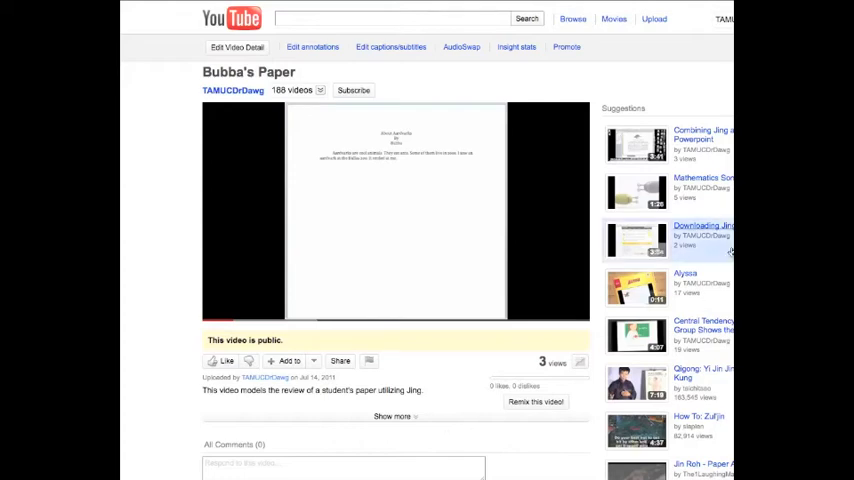
- Open the Mathematics Song video from Suggestions and toggle its playback
{"action": "left_click", "coordinate": [703, 183]}
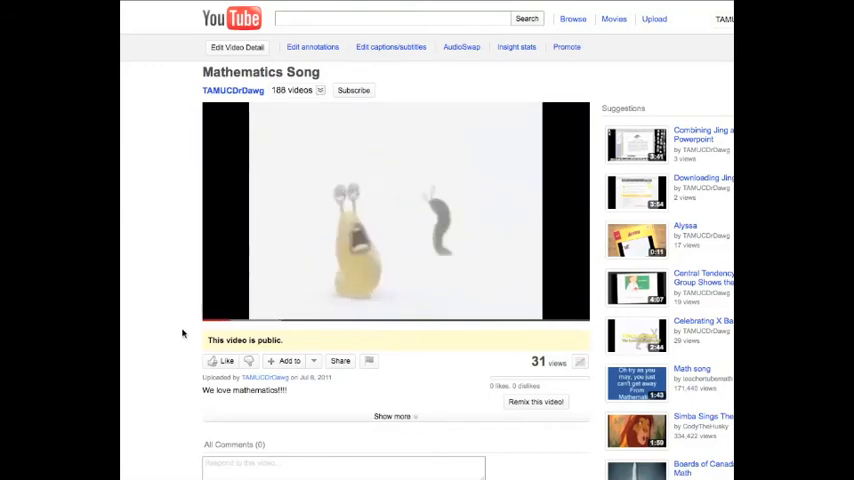
{"action": "left_click", "coordinate": [219, 314]}
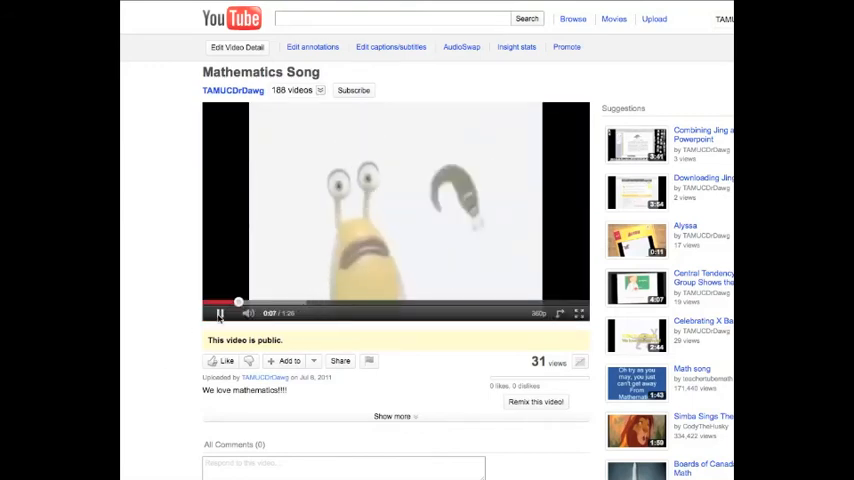